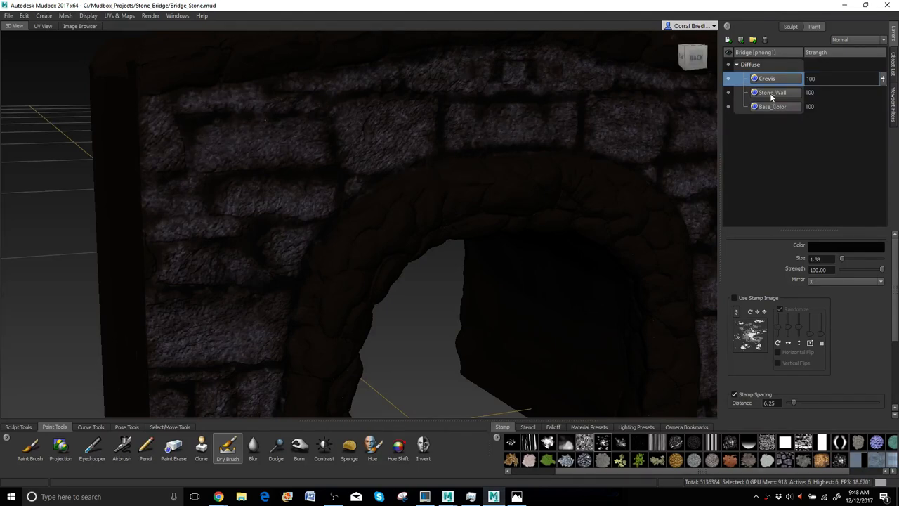
Make the Stone_Wall paint layer active in the Layers panel
{"action": "left_click", "coordinate": [771, 92]}
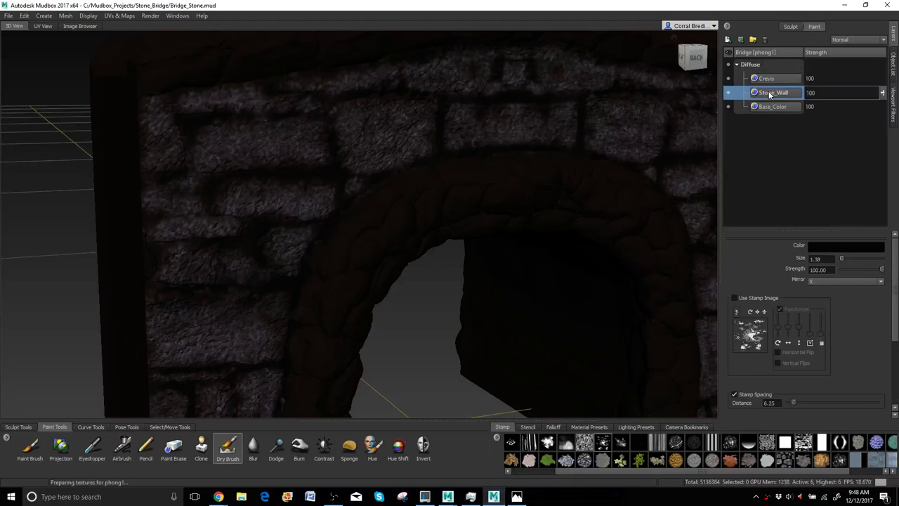
{"action": "mouse_move", "coordinate": [776, 92]}
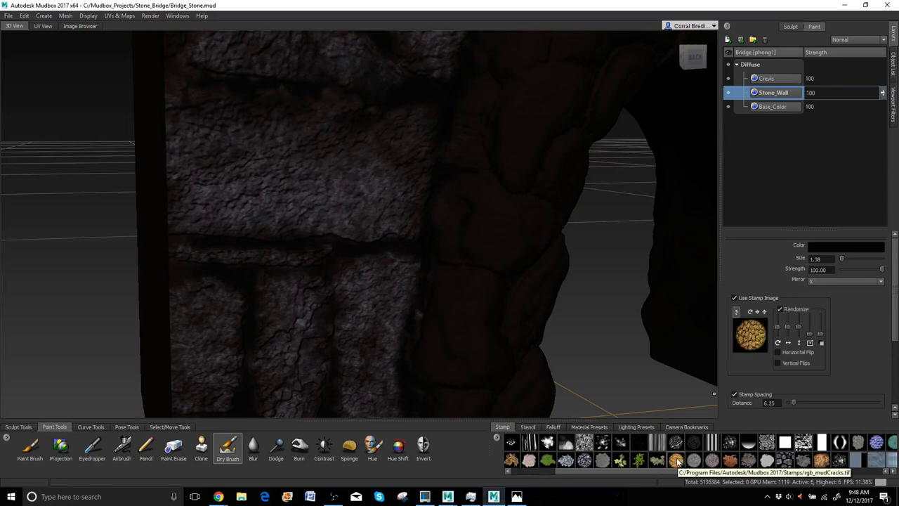
Pick white as the Dry Brush colour in the Color Chooser
{"action": "left_click", "coordinate": [845, 245]}
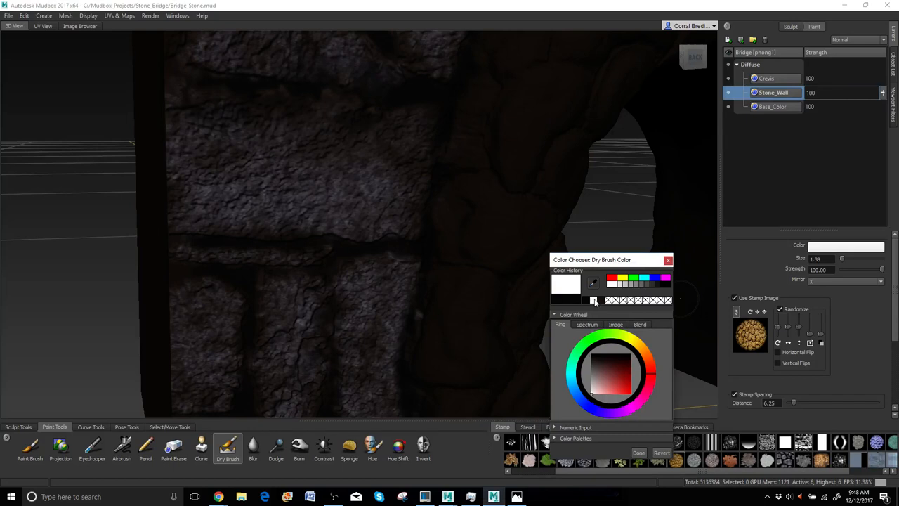
{"action": "left_click", "coordinate": [667, 260]}
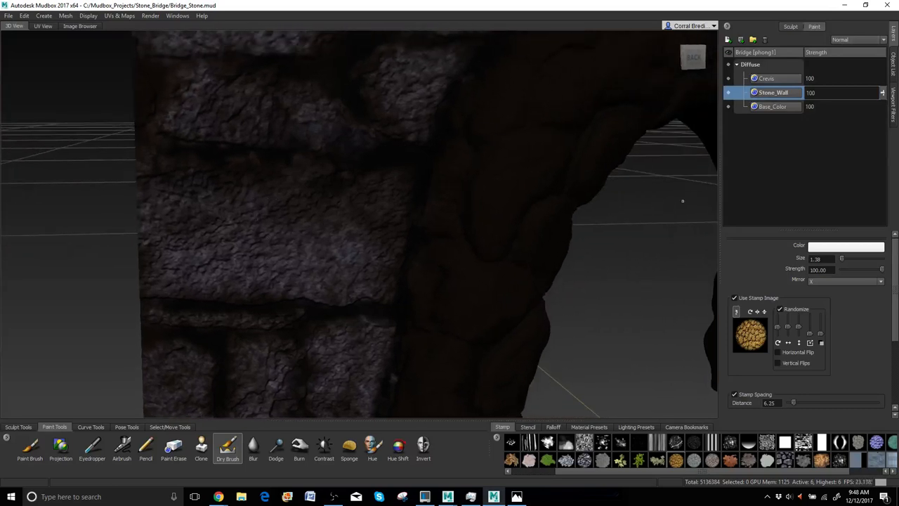
Lower the white Dry Brush strength from 100 to about 49.4
{"action": "left_click_drag", "start_coordinate": [881, 270], "coordinate": [867, 269]}
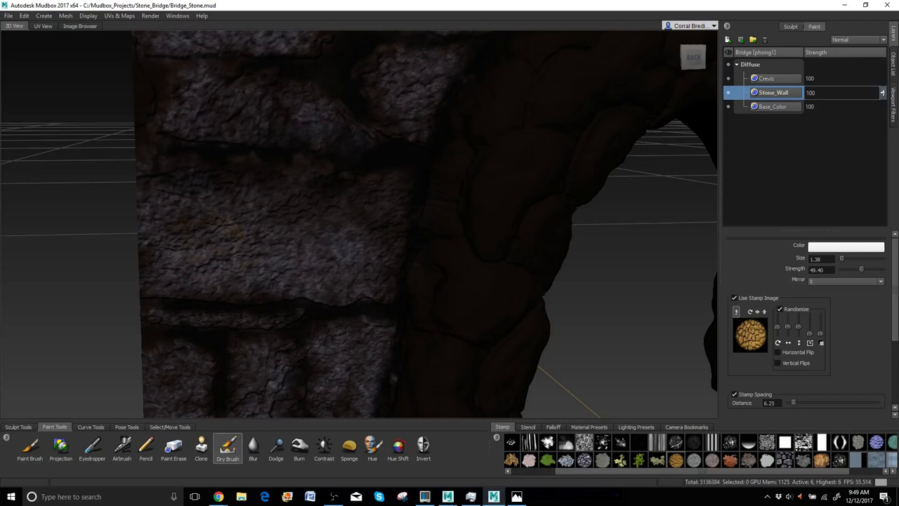
{"action": "mouse_move", "coordinate": [737, 262]}
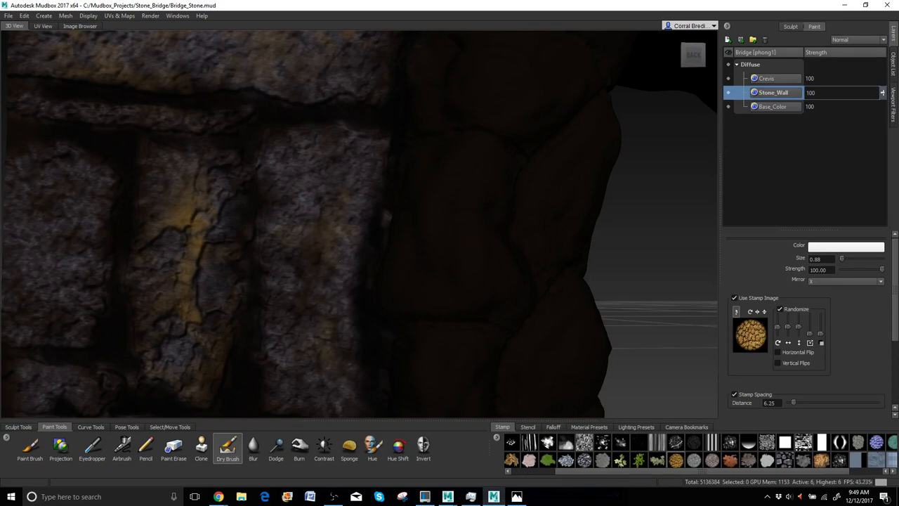
{"action": "mouse_move", "coordinate": [291, 214]}
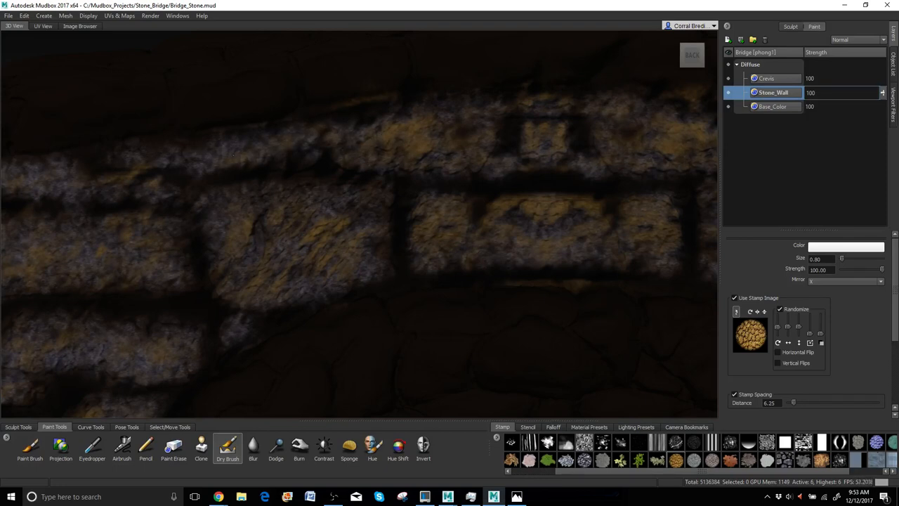
{"action": "left_click_drag", "start_coordinate": [351, 281], "coordinate": [352, 225]}
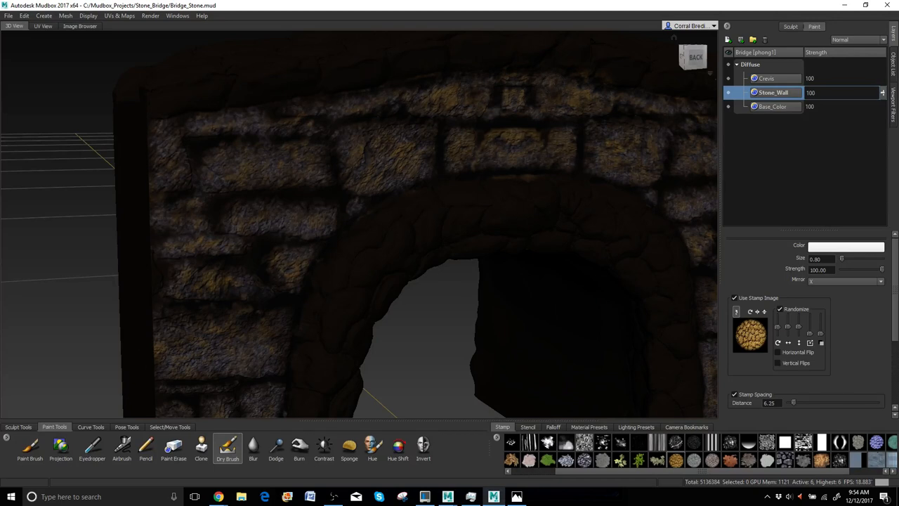
{"action": "mouse_move", "coordinate": [728, 39]}
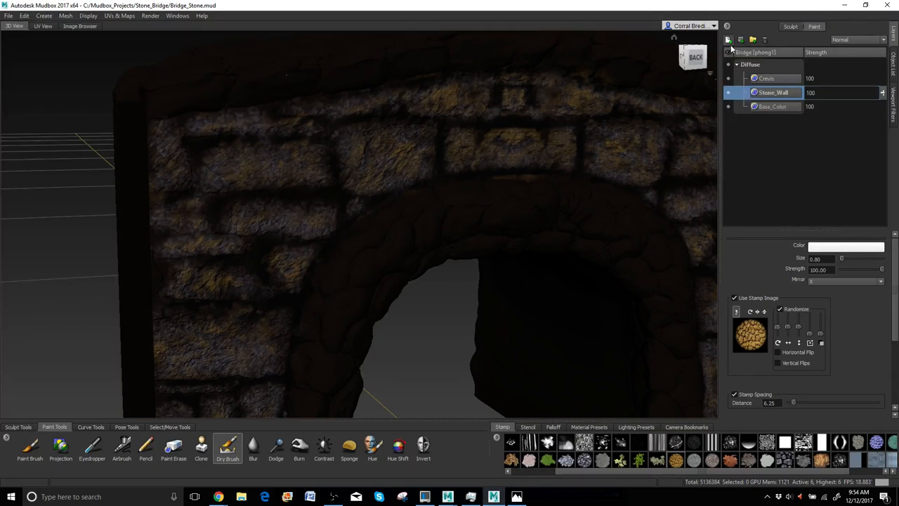
Create a diffuse paint layer named StoneWall_Project above Stone_Wall
{"action": "left_click", "coordinate": [728, 40]}
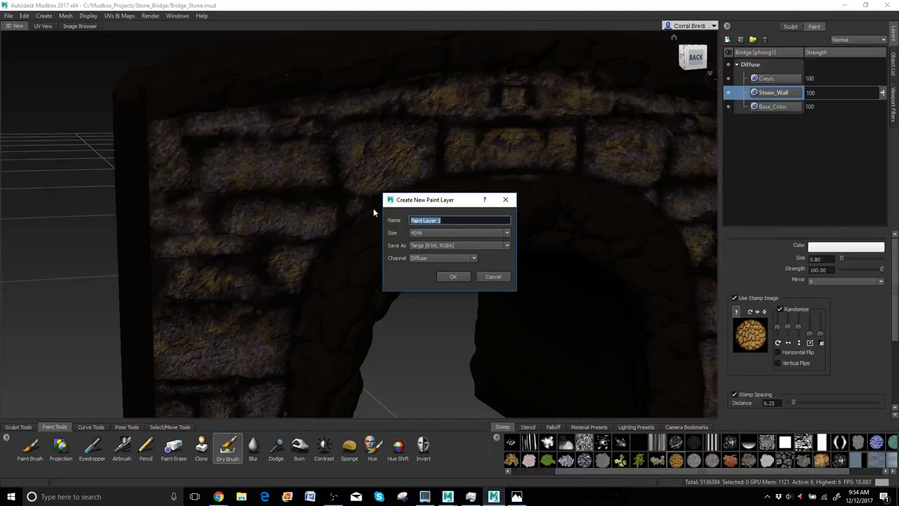
{"action": "type", "text": "StoneWall"}
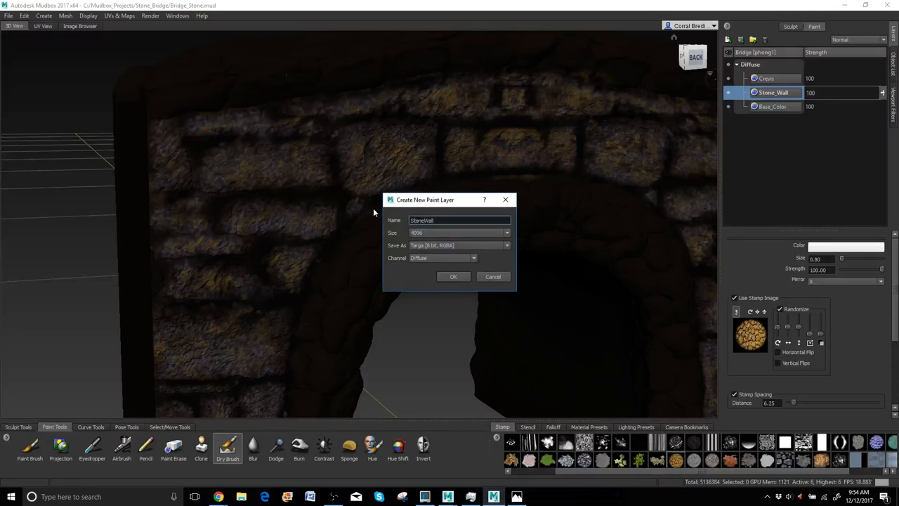
{"action": "type", "text": "_Project"}
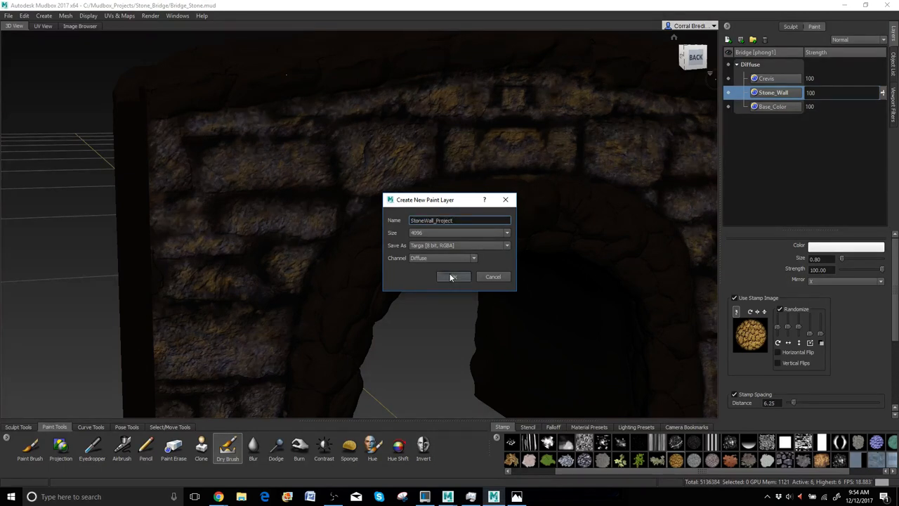
{"action": "left_click", "coordinate": [453, 276]}
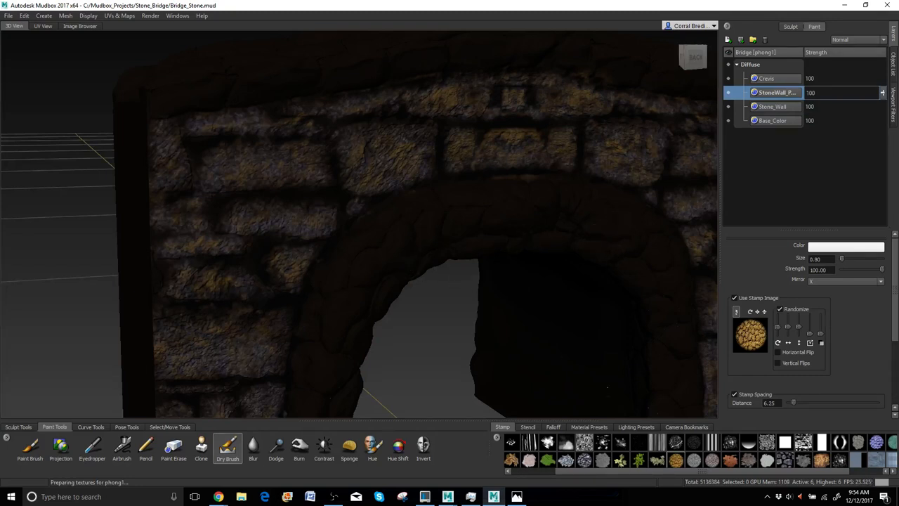
{"action": "mouse_move", "coordinate": [767, 81]}
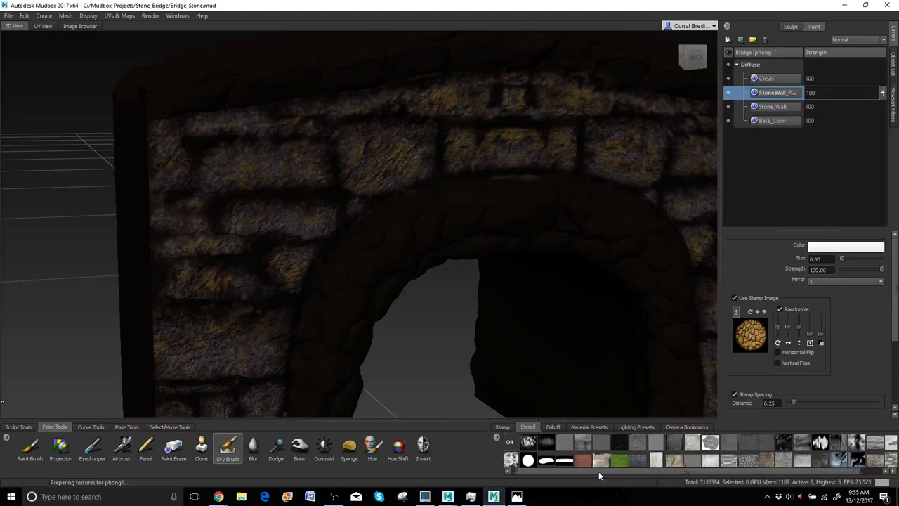
Scroll through the stencil images in the bottom tray
{"action": "scroll", "scroll_direction": "right", "scroll_amount": 3}
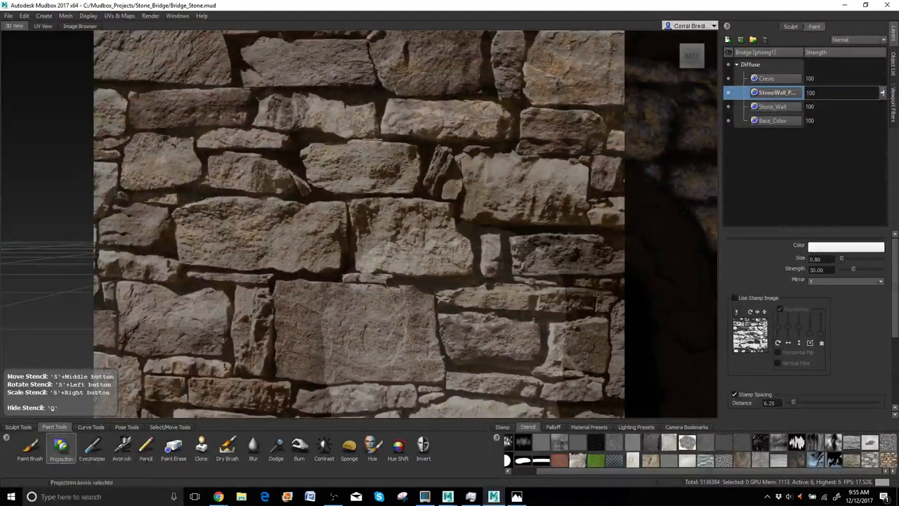
{"action": "mouse_move", "coordinate": [277, 231]}
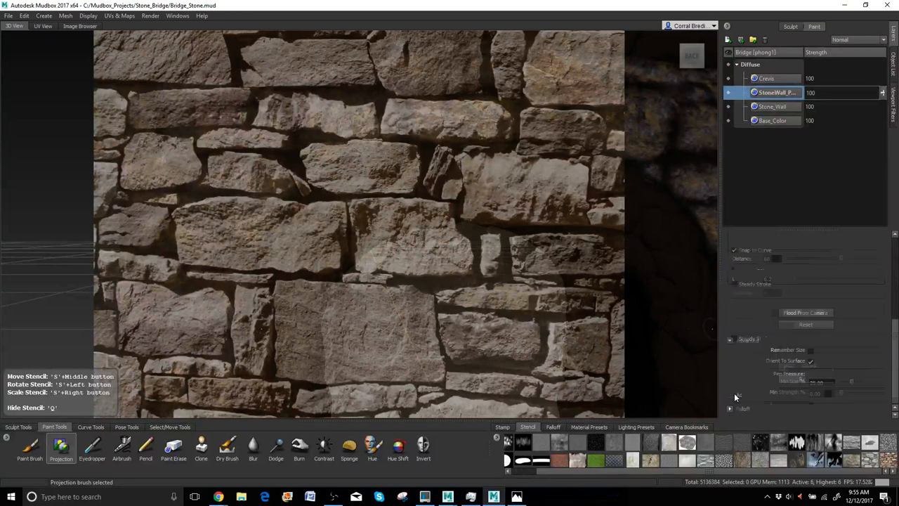
Select the stone-wall photo as the stencil over the bridge
{"action": "left_click", "coordinate": [730, 339]}
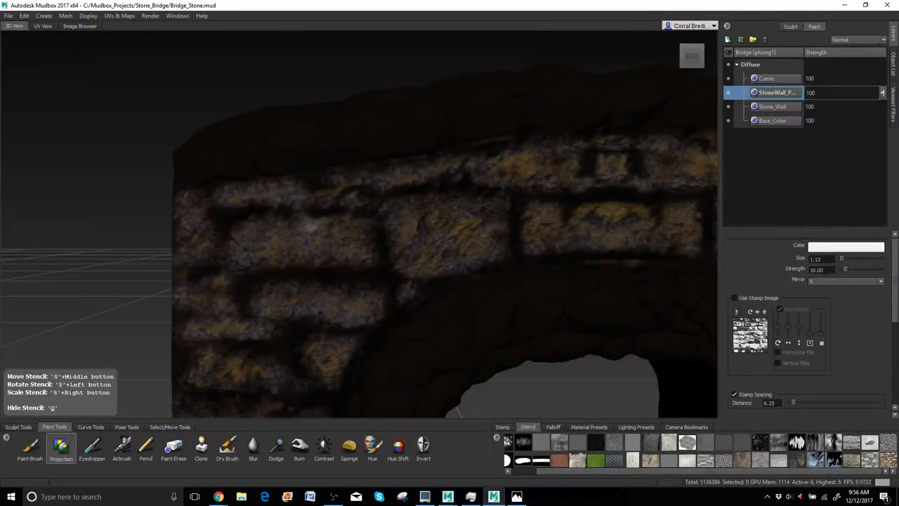
Project a stone block from the stencil onto the bridge arch
{"action": "left_click", "coordinate": [277, 228]}
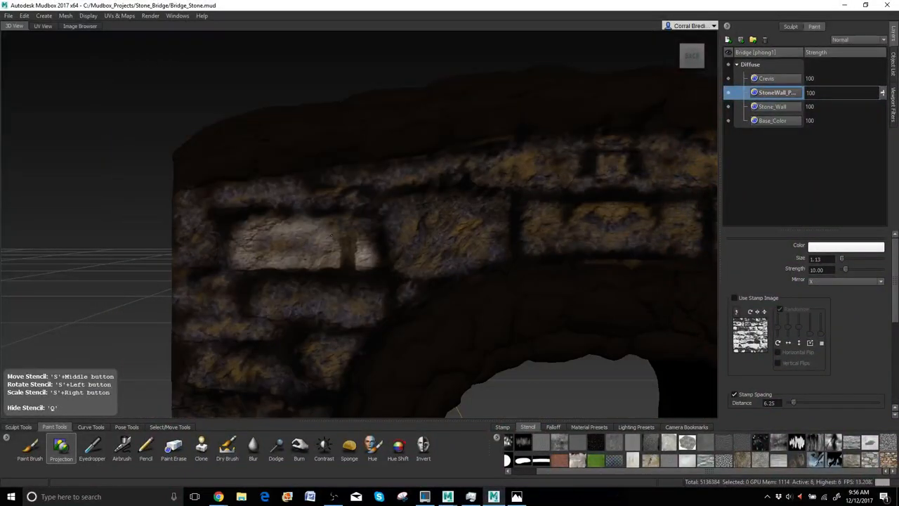
{"action": "left_click", "coordinate": [344, 249]}
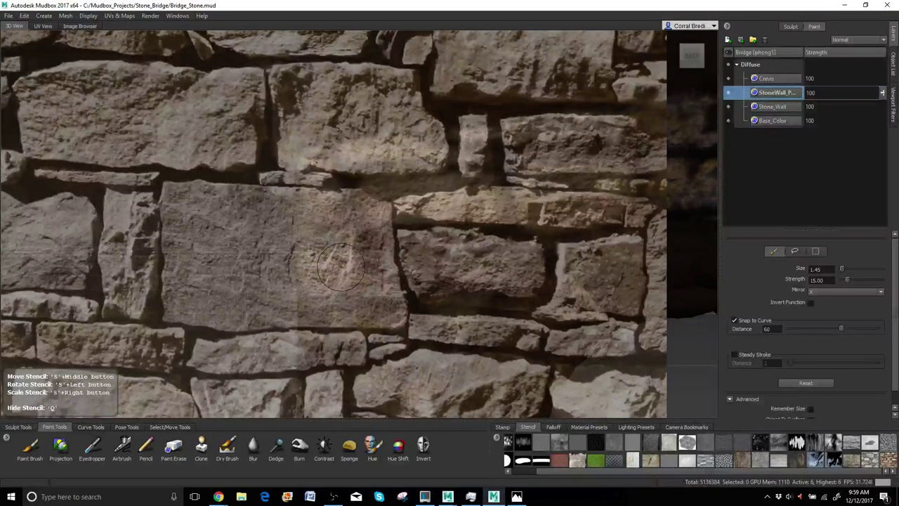
{"action": "mouse_move", "coordinate": [326, 288]}
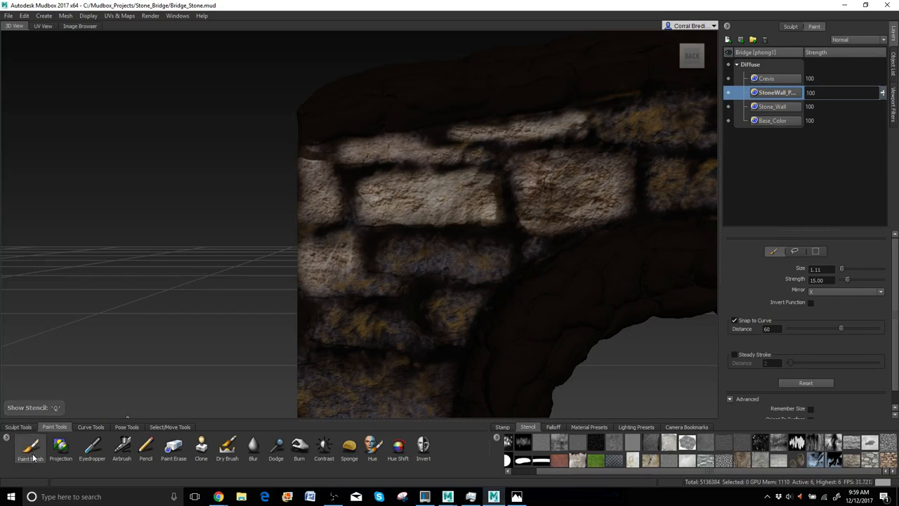
Switch to the Paint Brush from the Paint Tools tray
{"action": "left_click", "coordinate": [61, 448]}
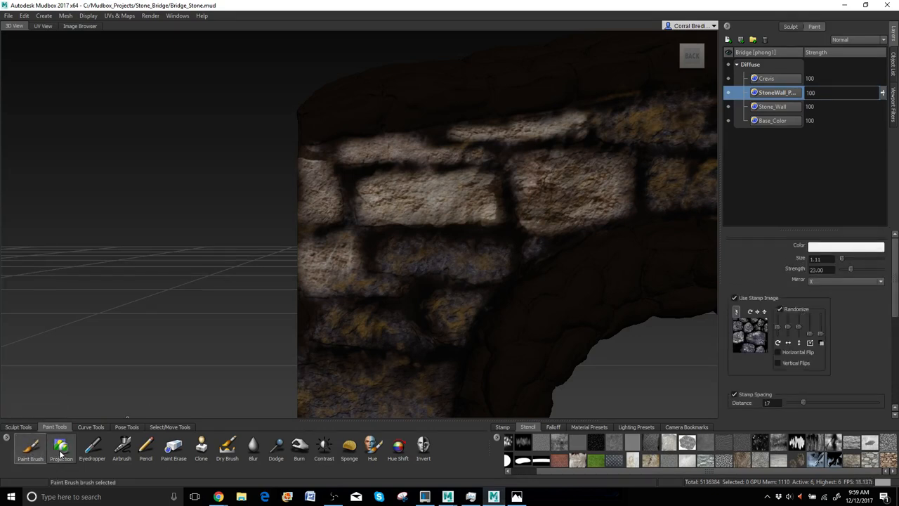
Switch back to the Projection brush tool
{"action": "left_click", "coordinate": [61, 446]}
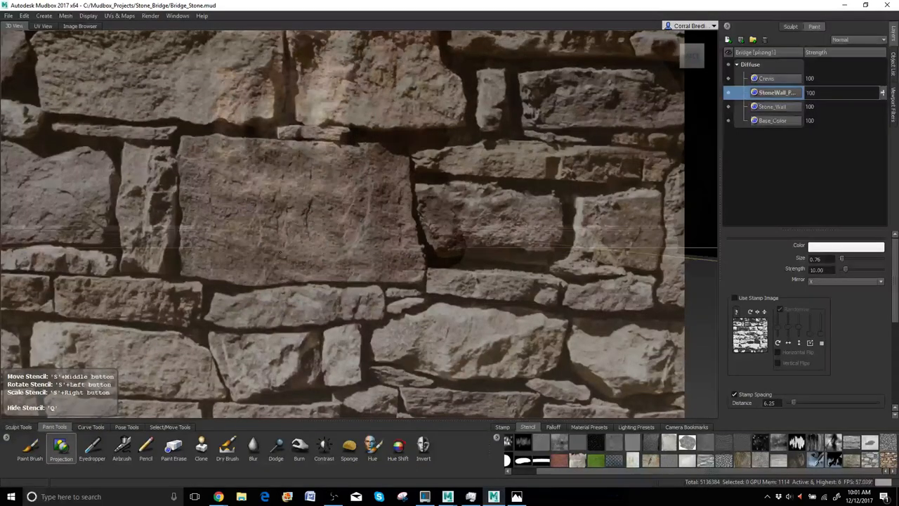
{"action": "left_click_drag", "start_coordinate": [351, 211], "coordinate": [351, 140]}
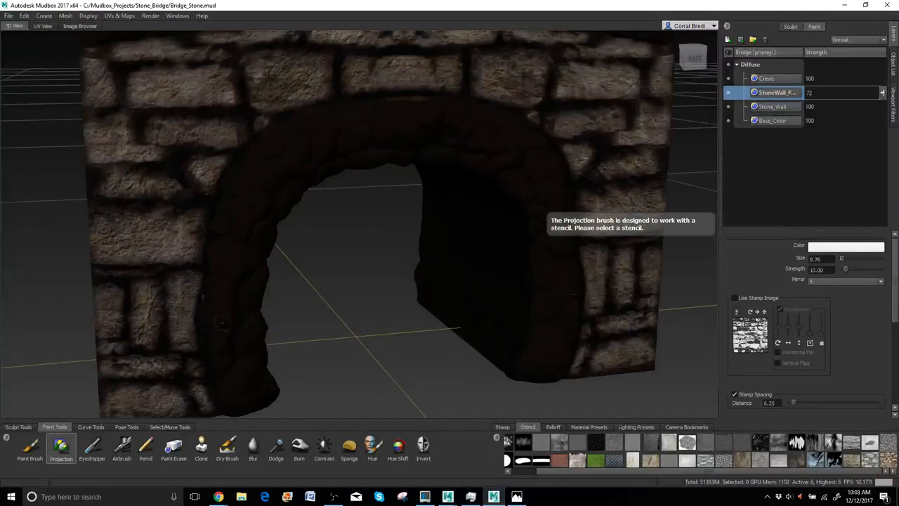
Move the 3D view closer to the bridge arch
{"action": "left_click_drag", "start_coordinate": [351, 281], "coordinate": [358, 224]}
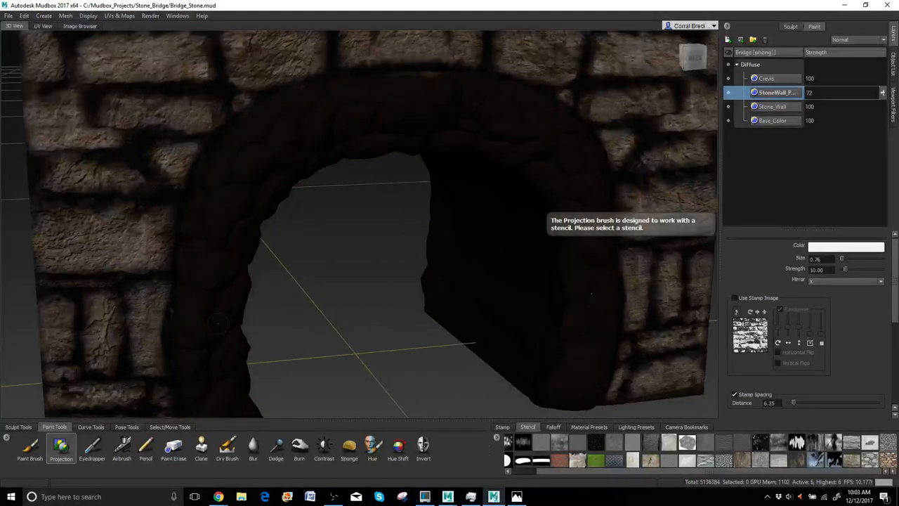